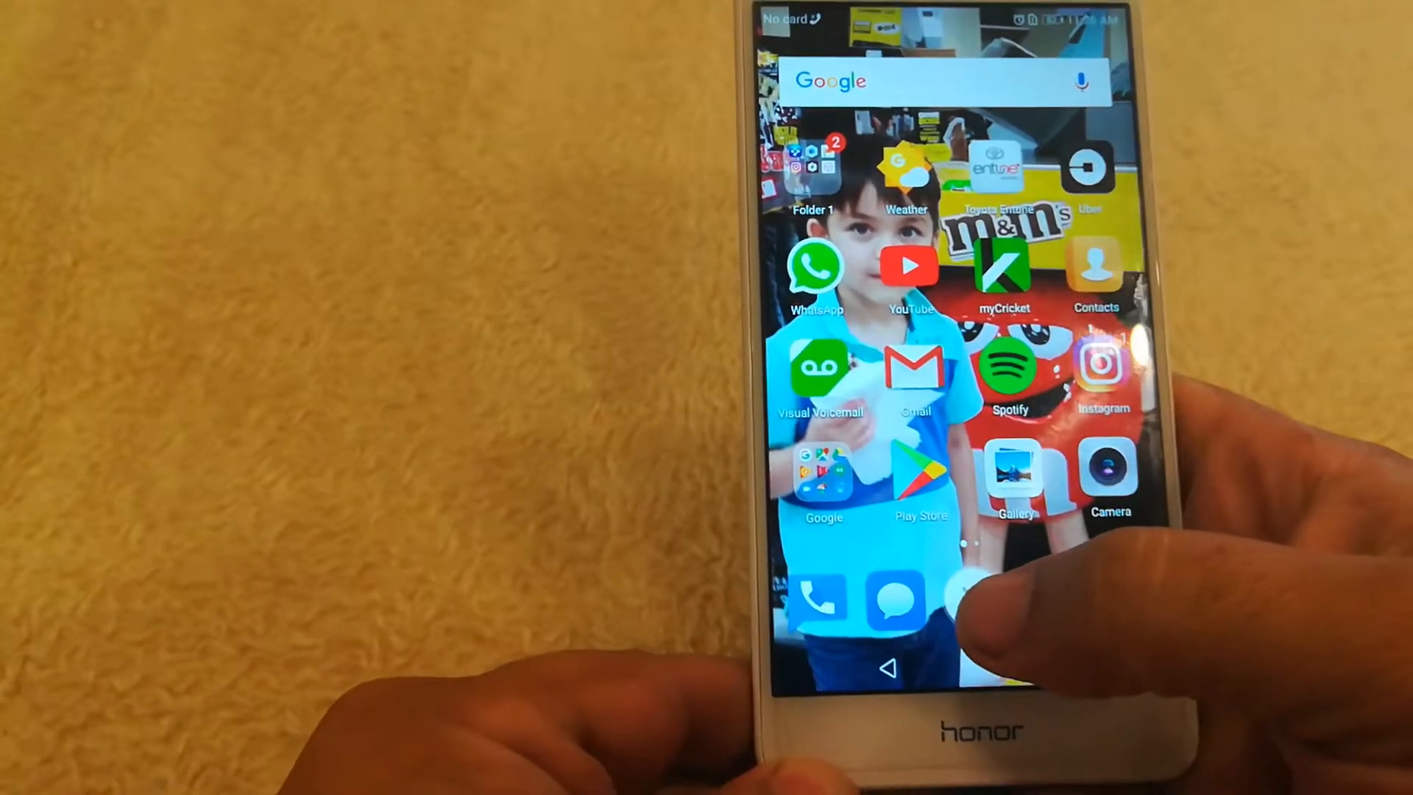
Find Settings in the launcher's all-apps list and launch it
scroll(left, 3)
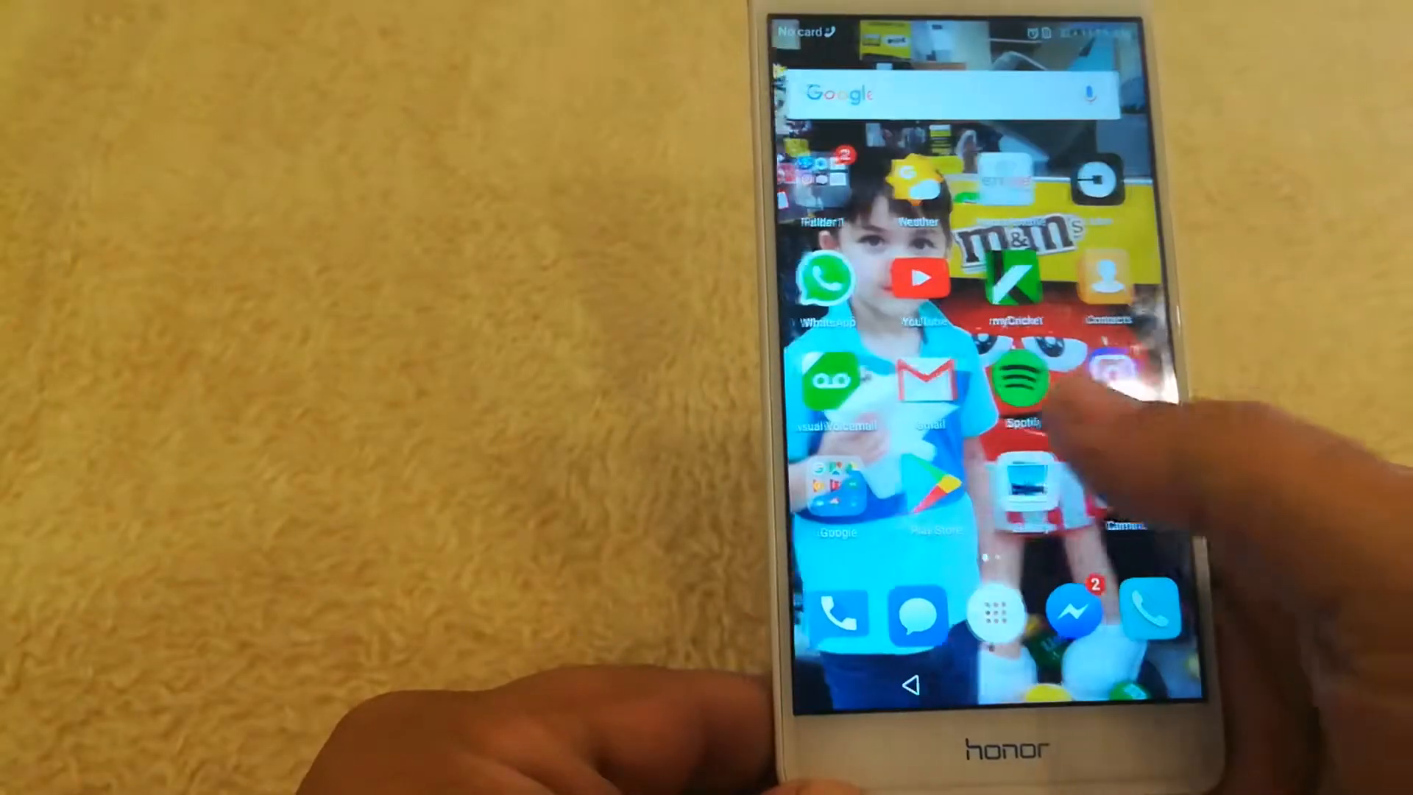
scroll(left, 3)
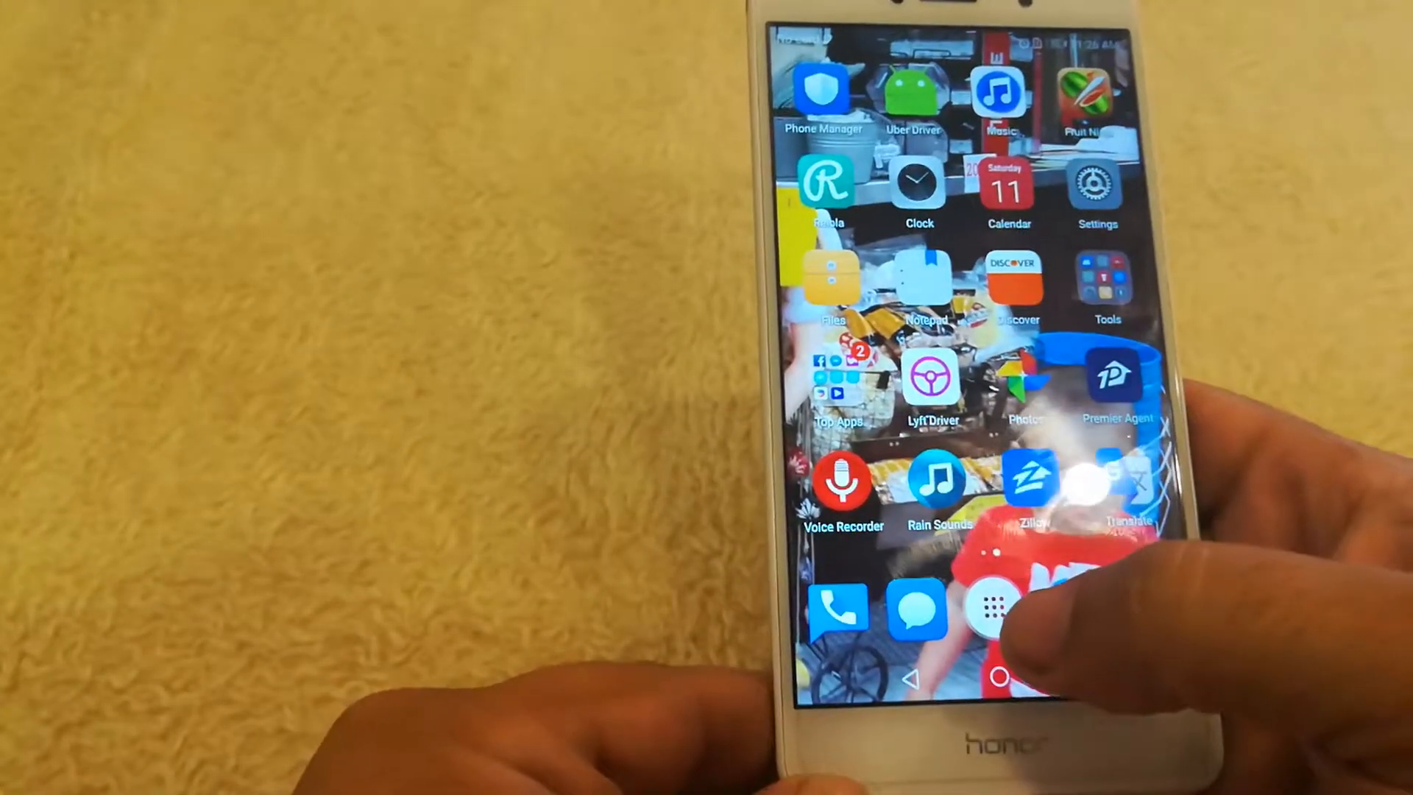
click(998, 613)
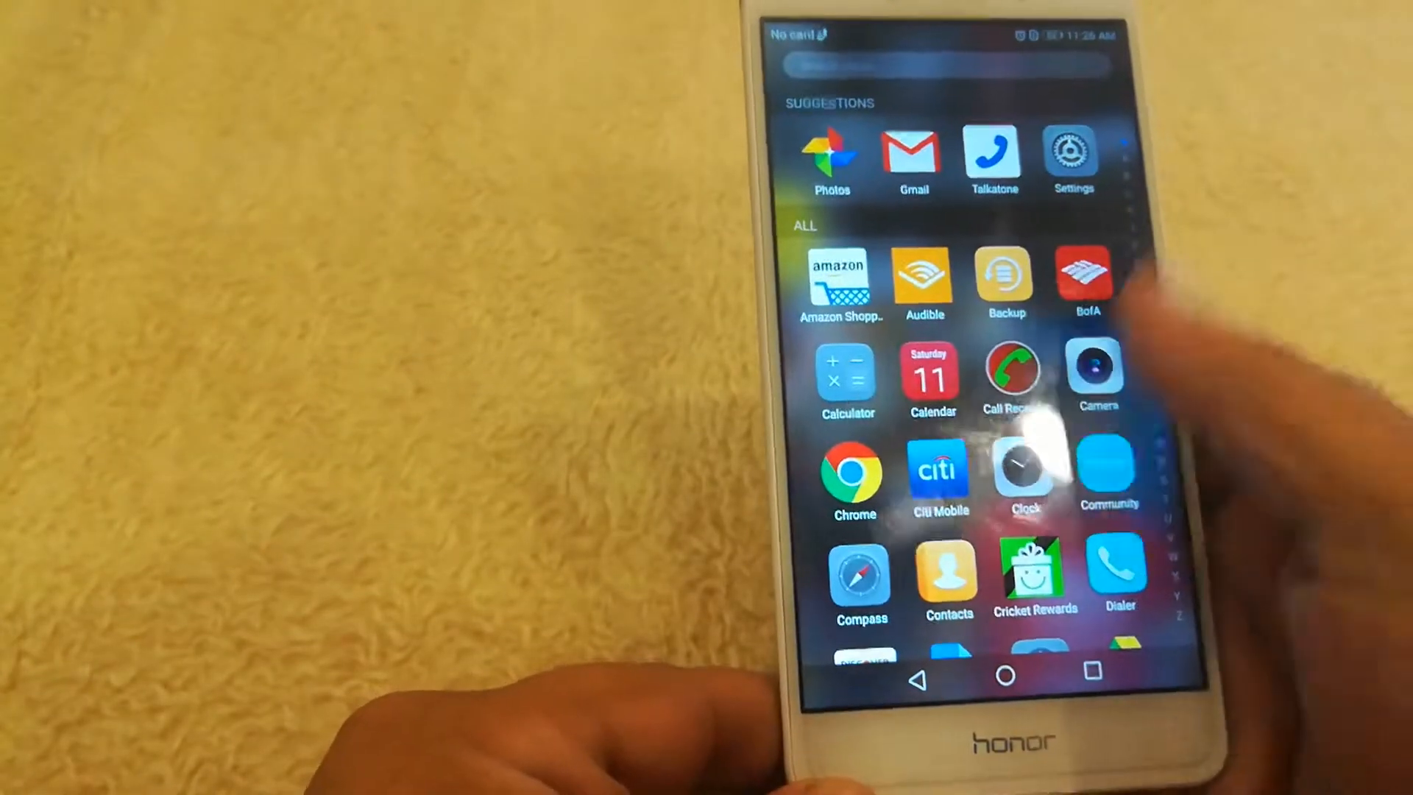
scroll(down, 3)
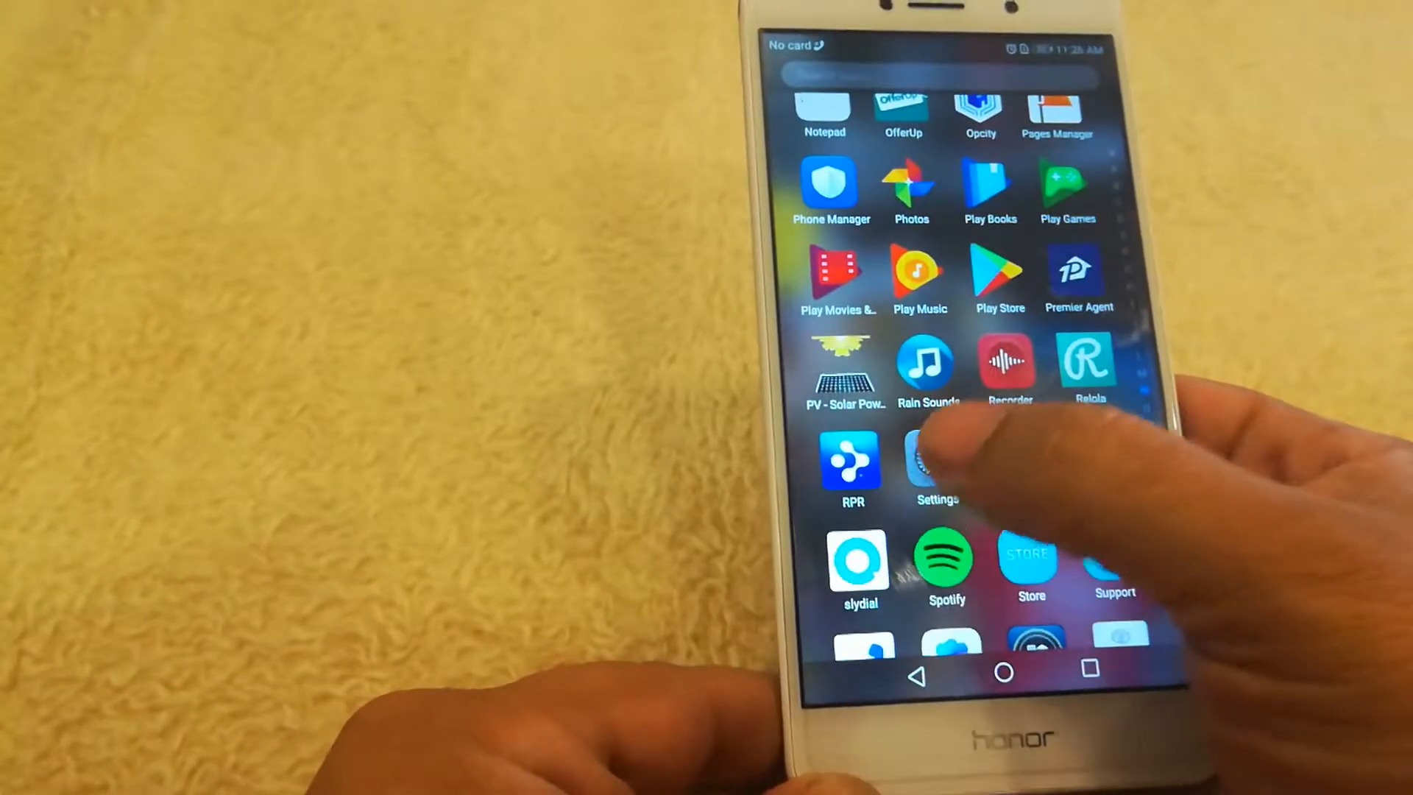
click(935, 464)
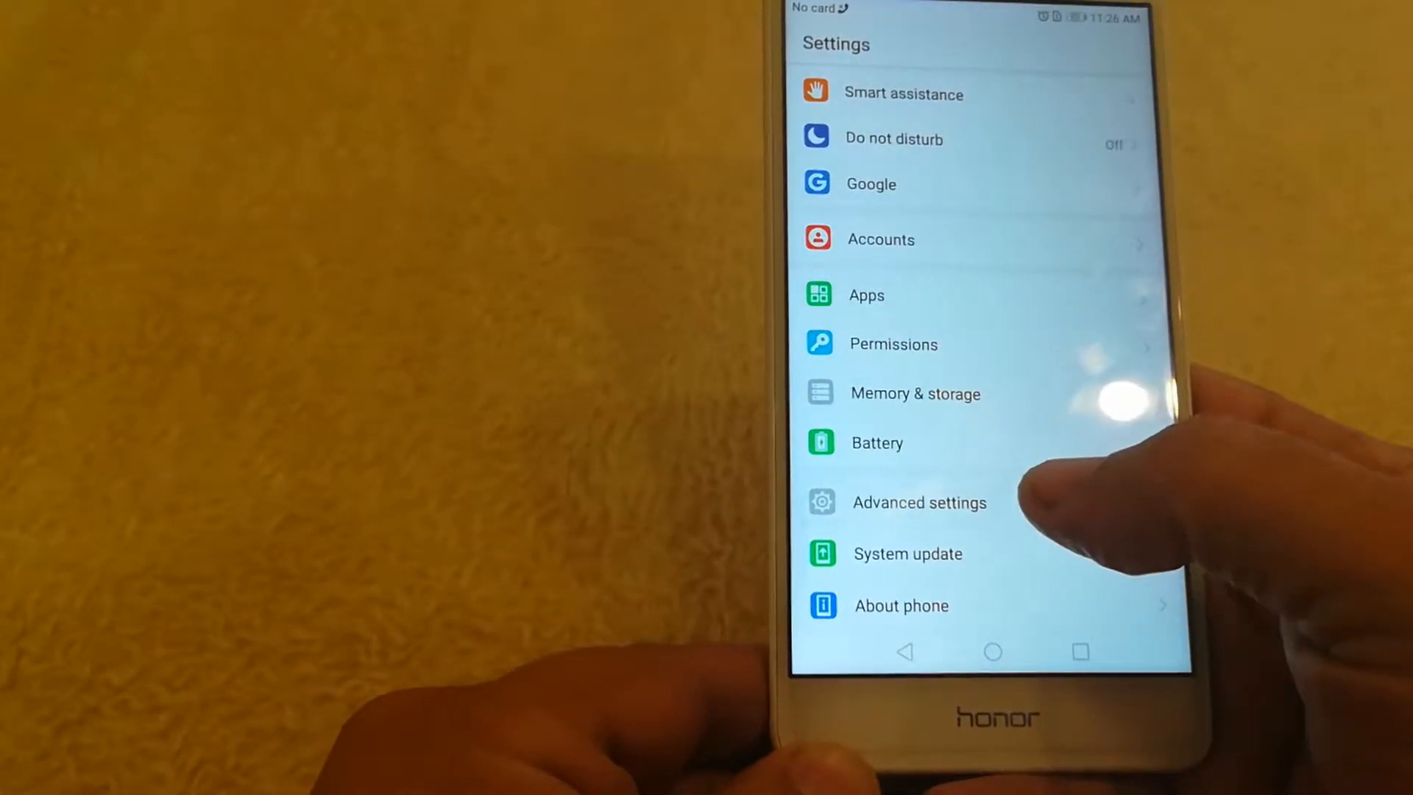
Run Factory data reset from Advanced settings > Backup & reset, confirming with the lock password
click(919, 502)
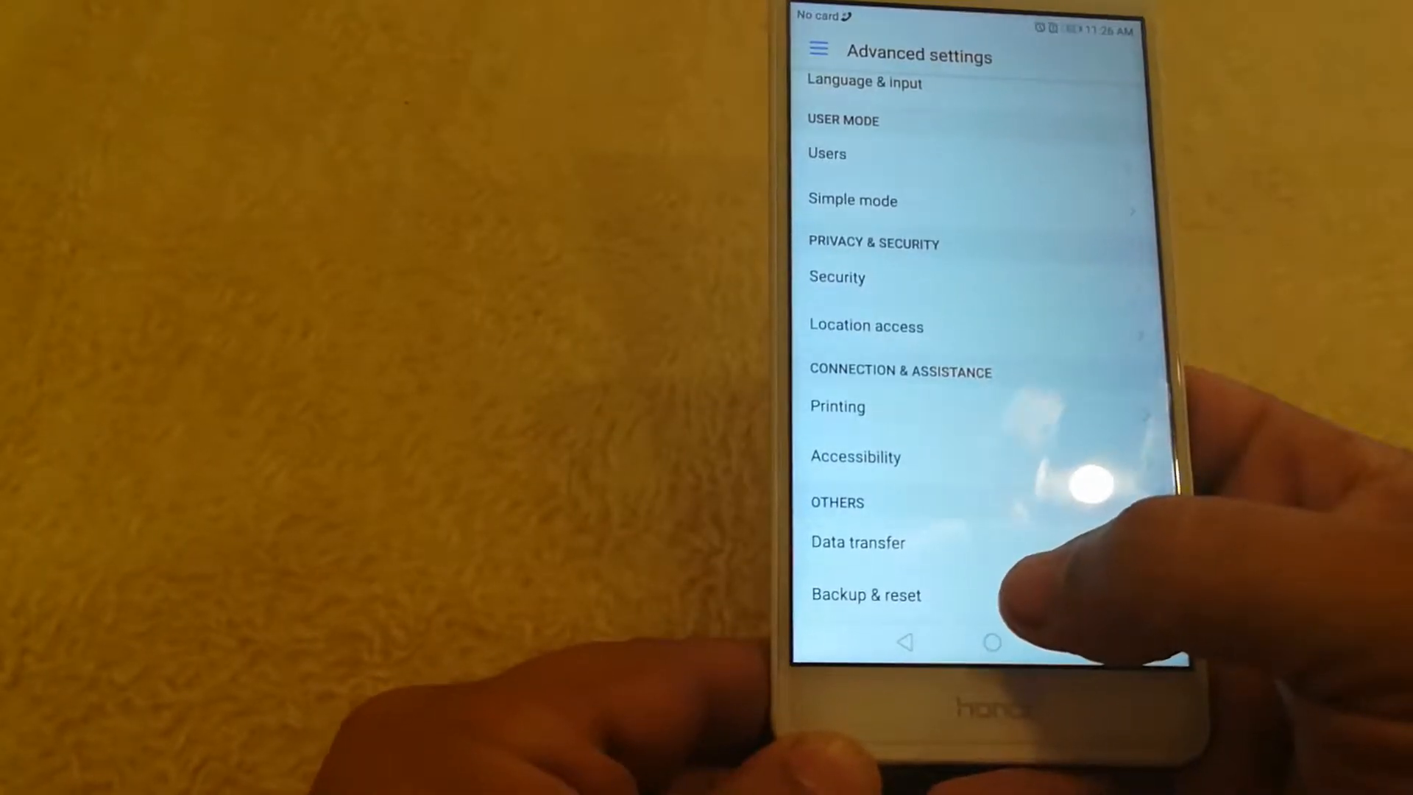
click(865, 594)
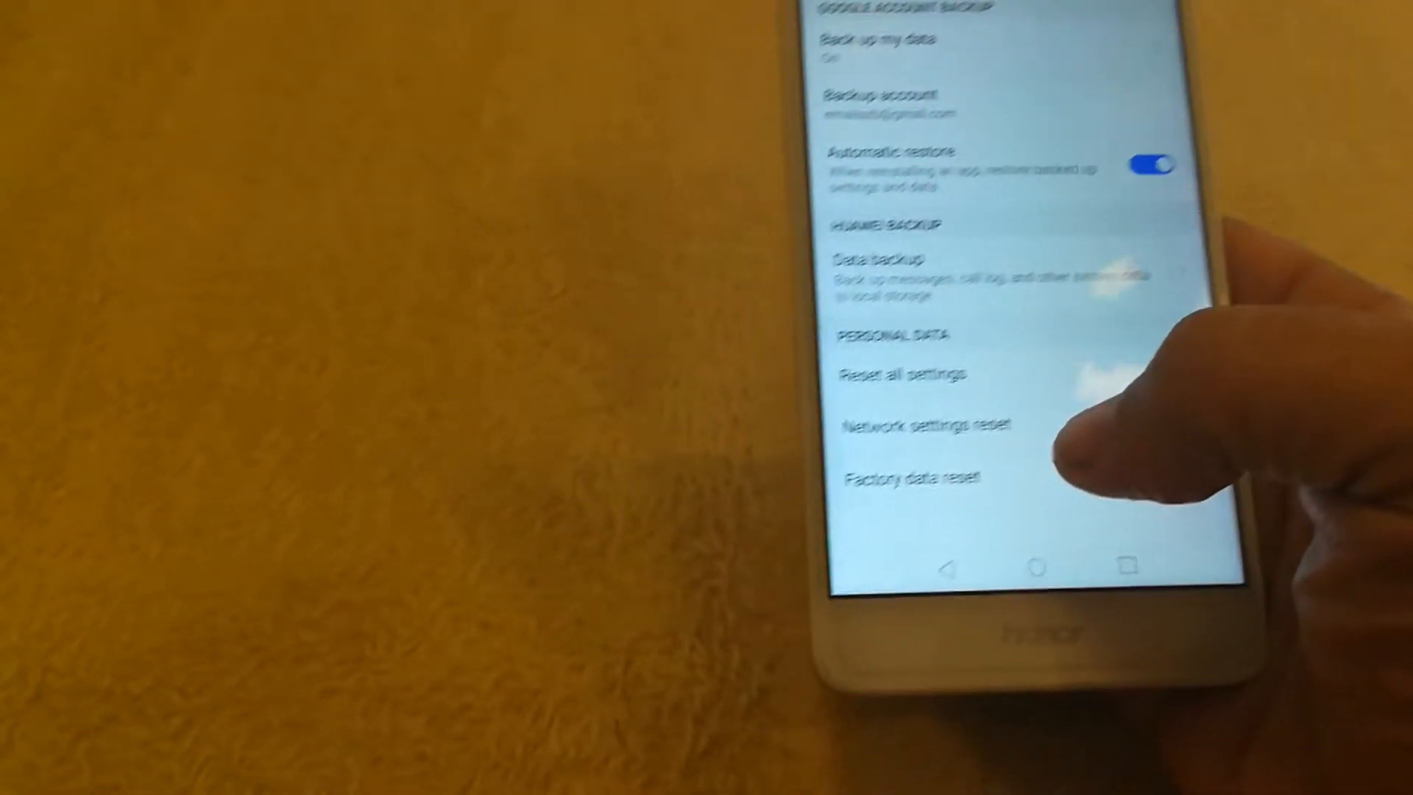
click(910, 476)
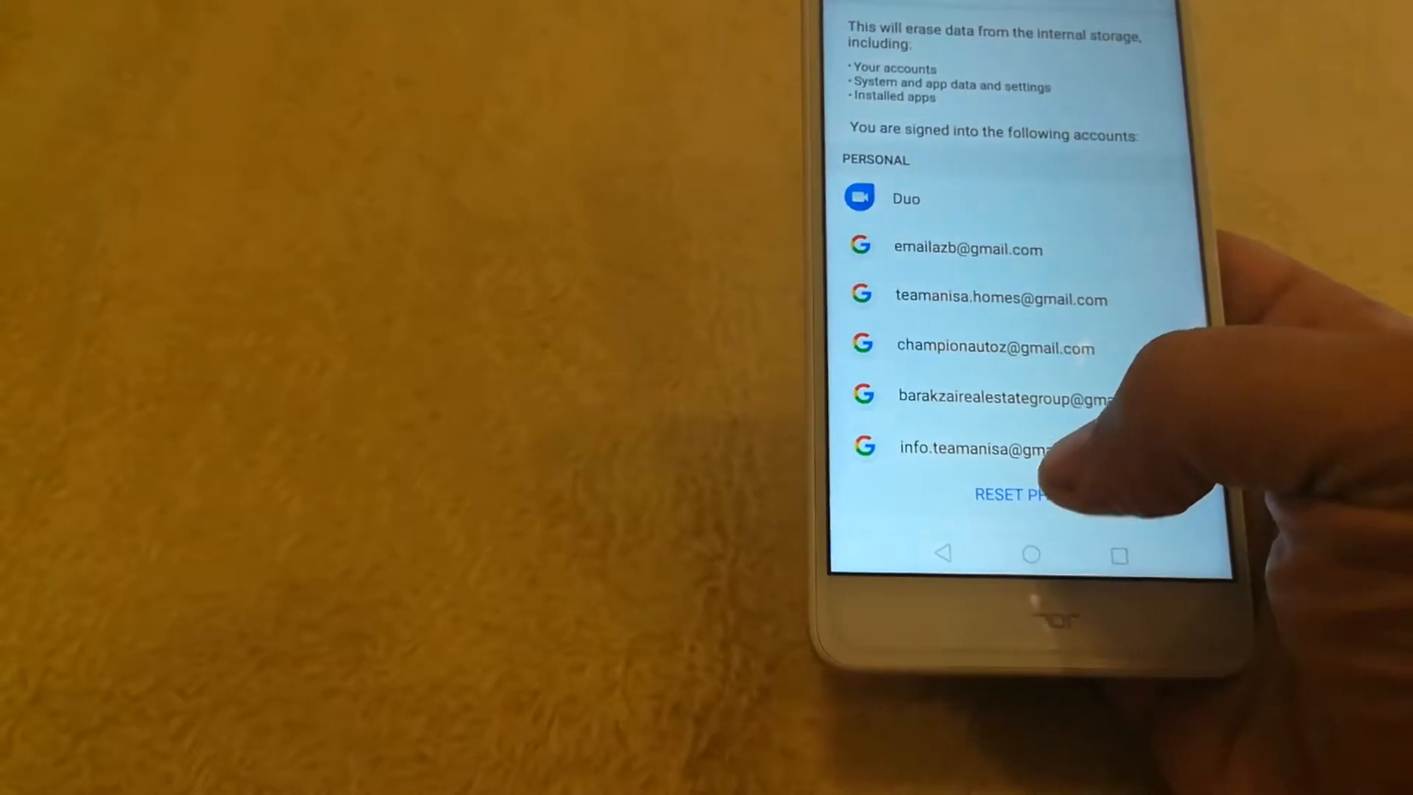
click(1009, 494)
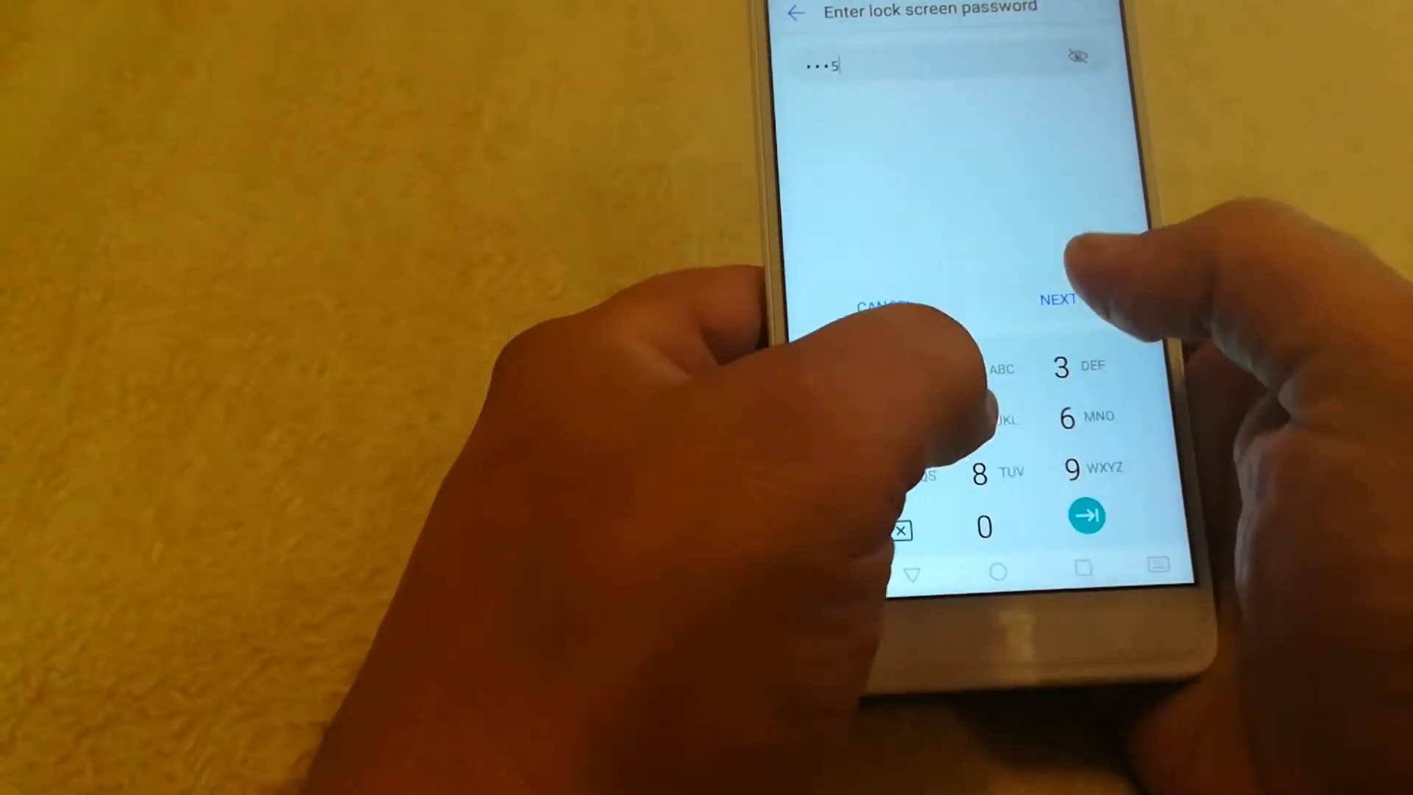
click(1085, 514)
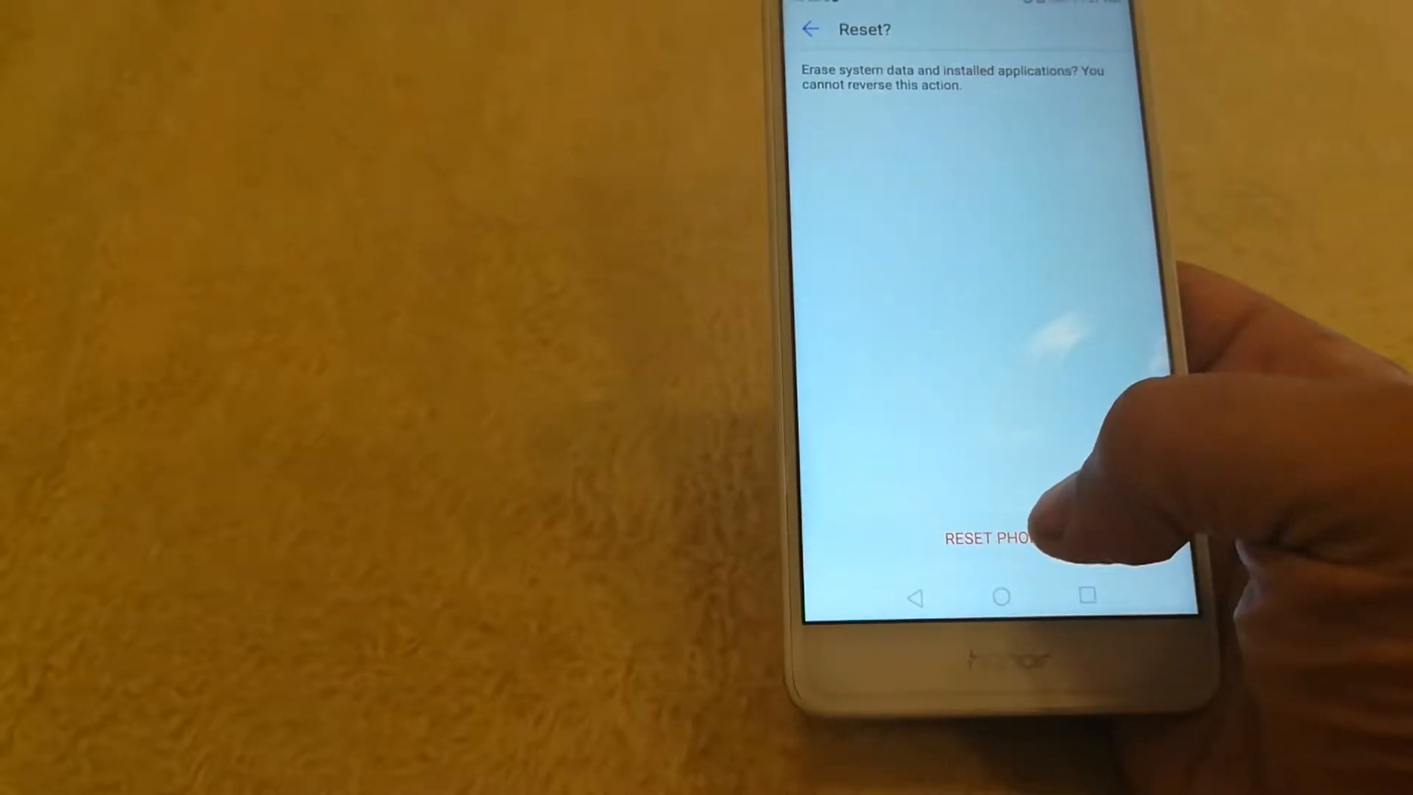
click(986, 538)
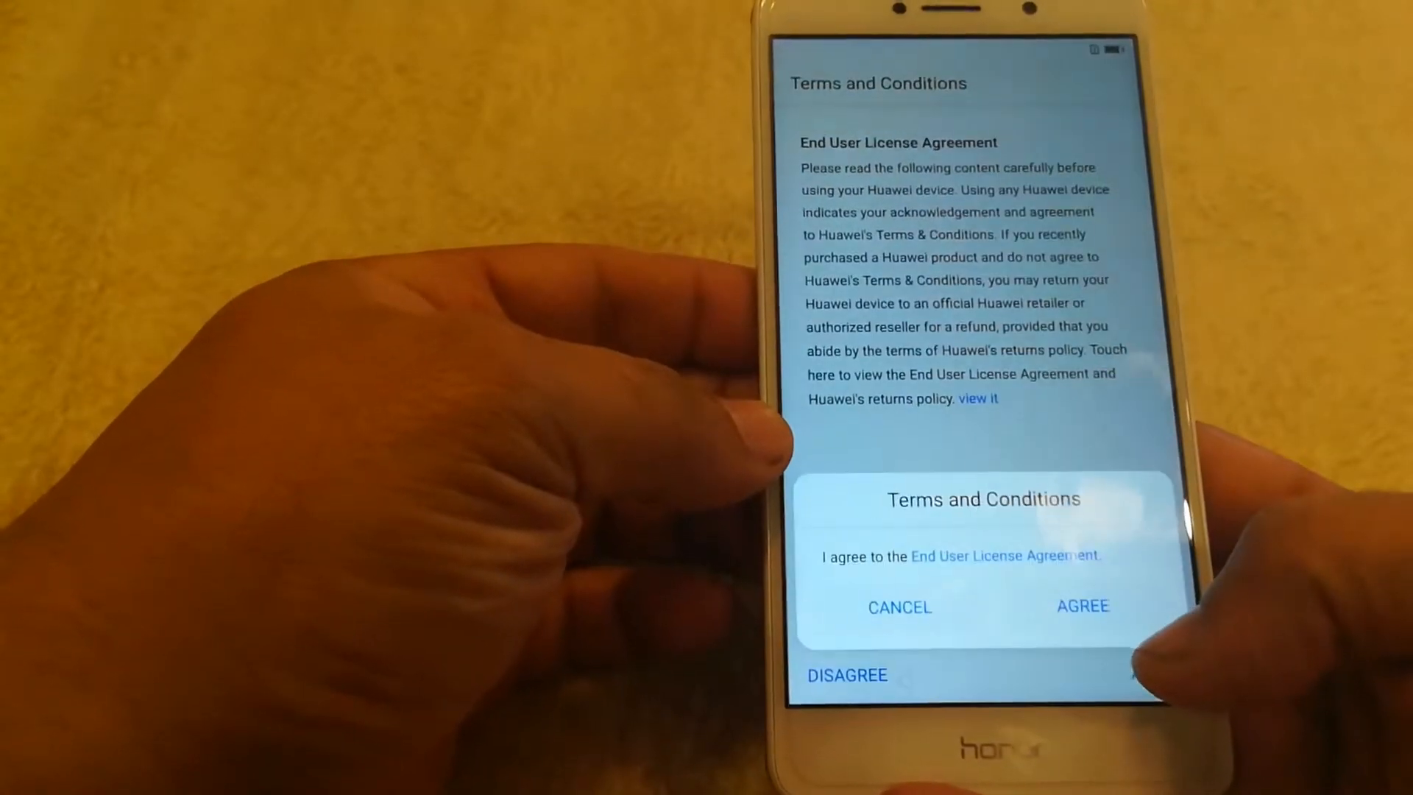
Agree to the EULA, Wi-Fi+ and Weather services, pass Google services, and set up as new device
click(1082, 607)
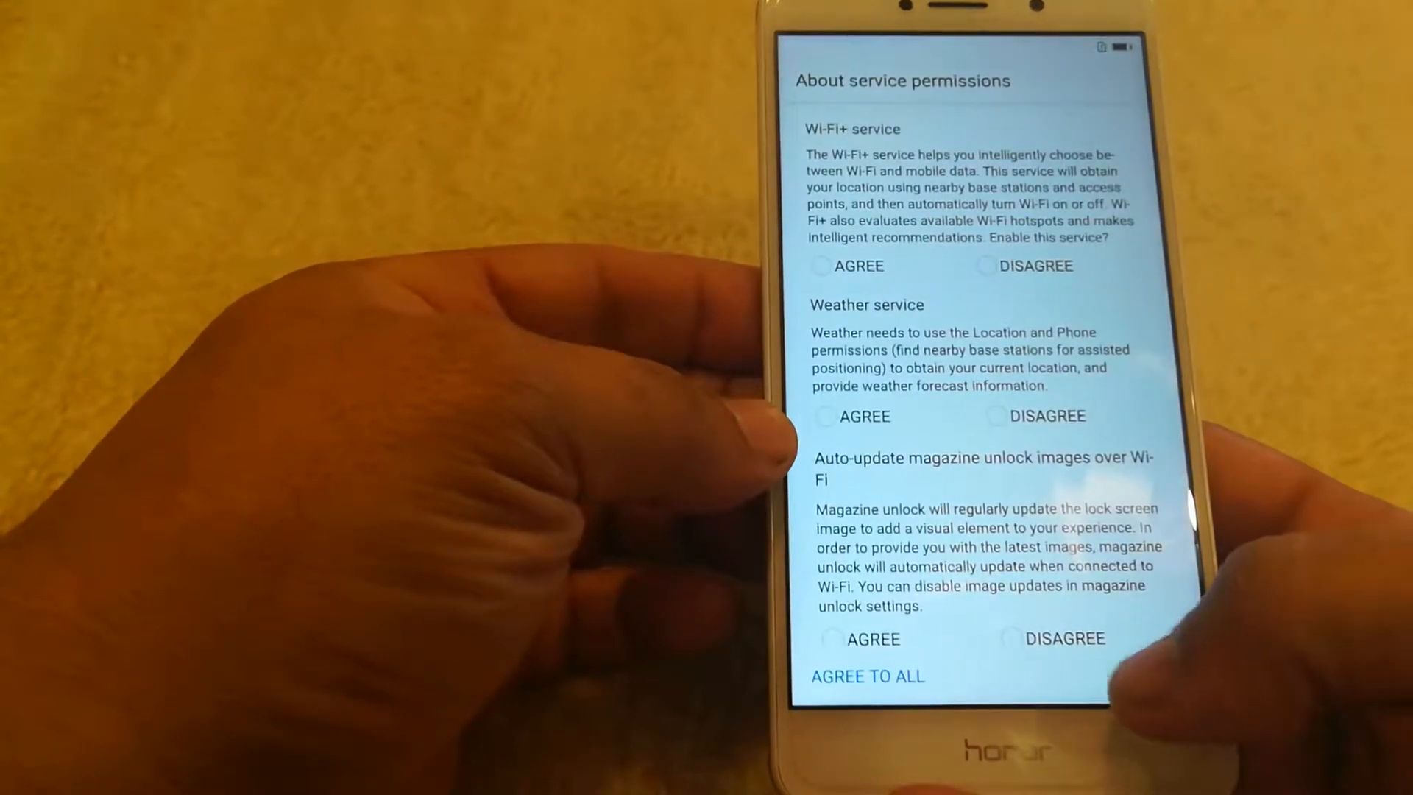
click(820, 265)
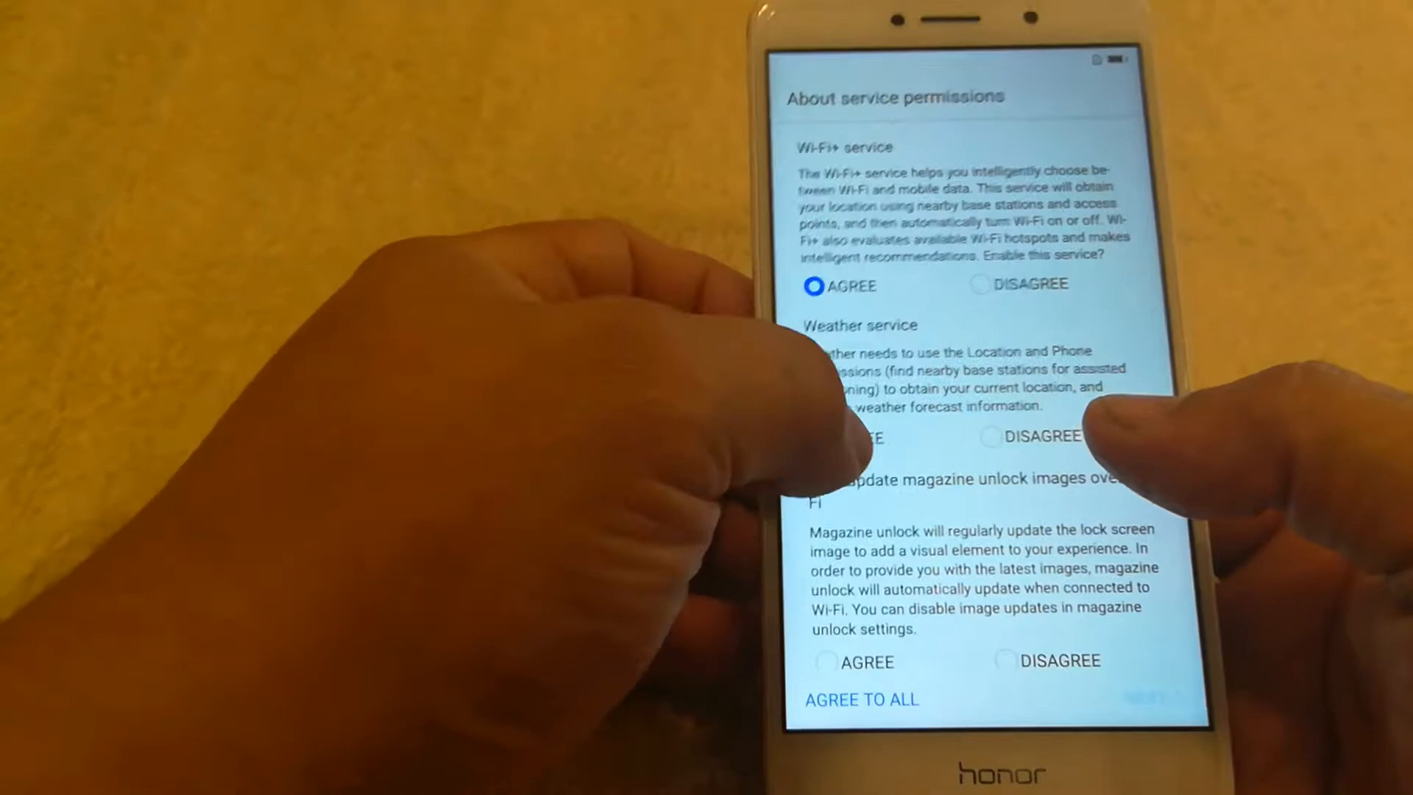
click(829, 426)
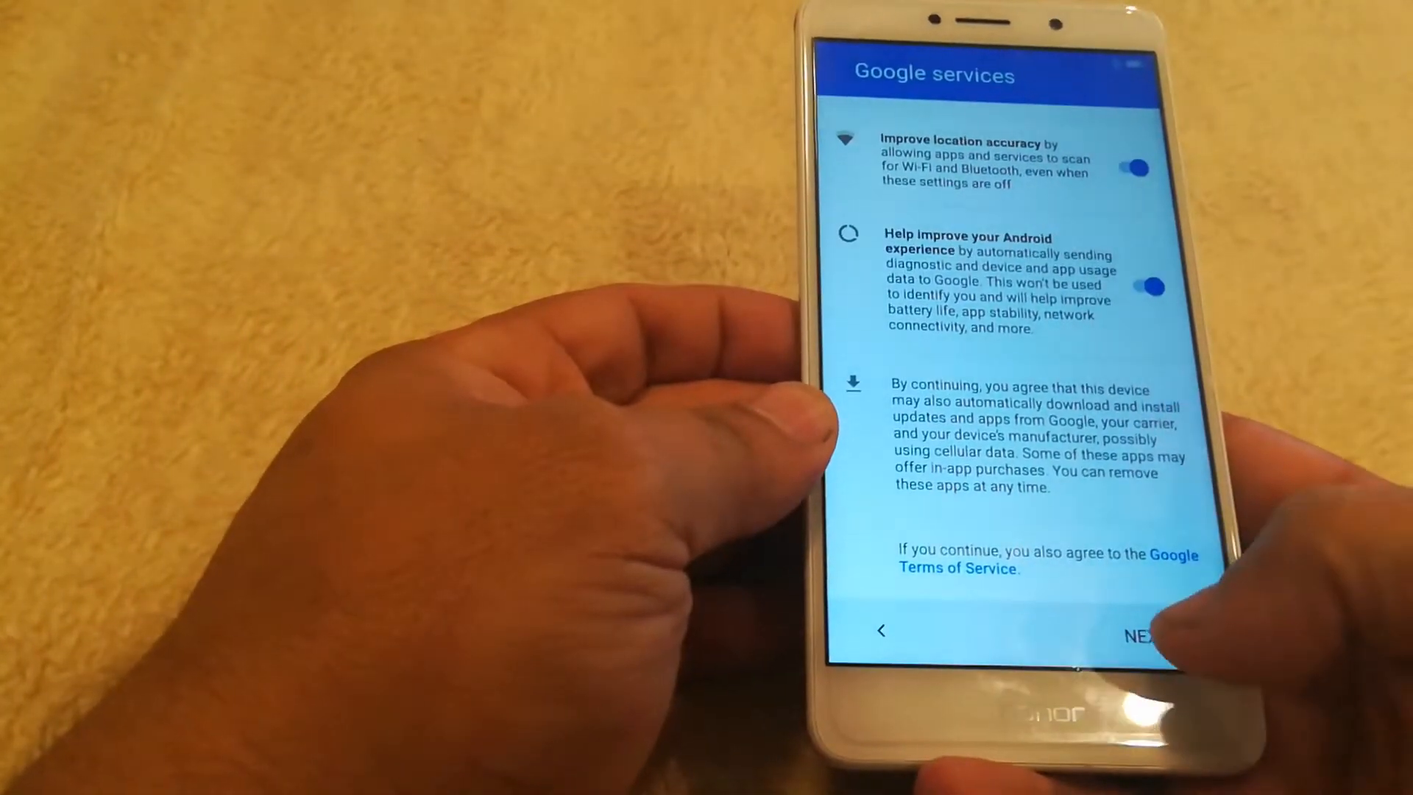
click(1145, 636)
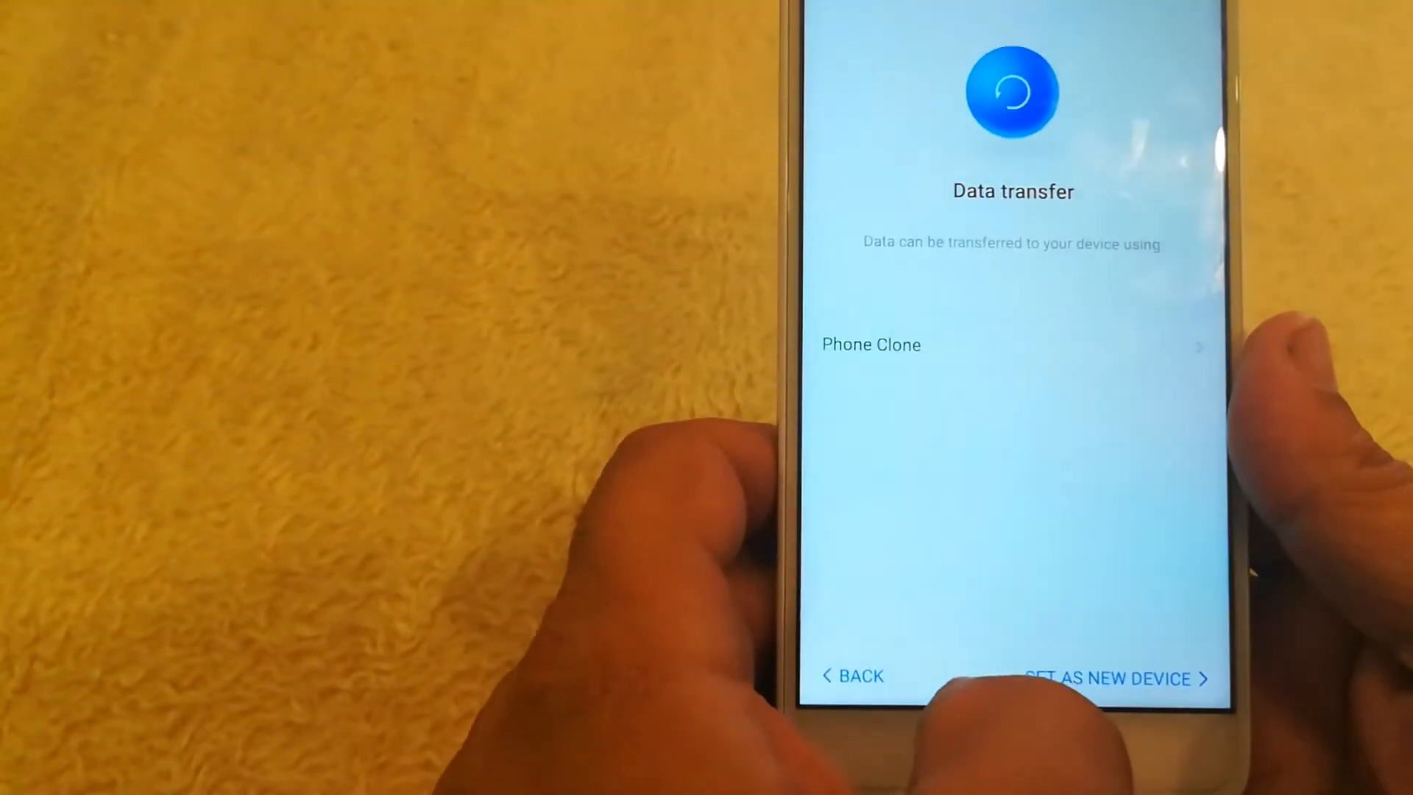
click(1107, 677)
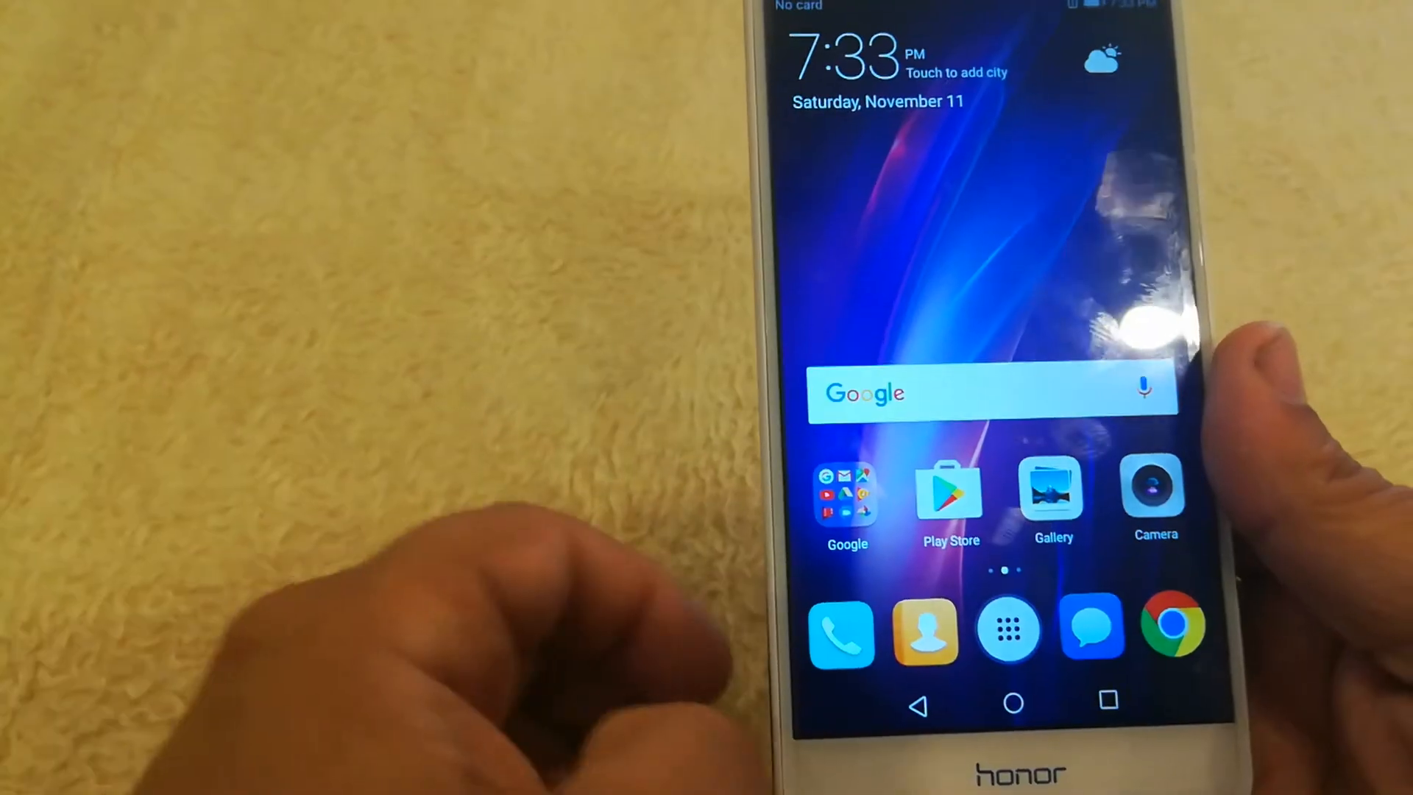
Swipe between home screen pages and launch the Settings icon on the reset phone
scroll(left, 3)
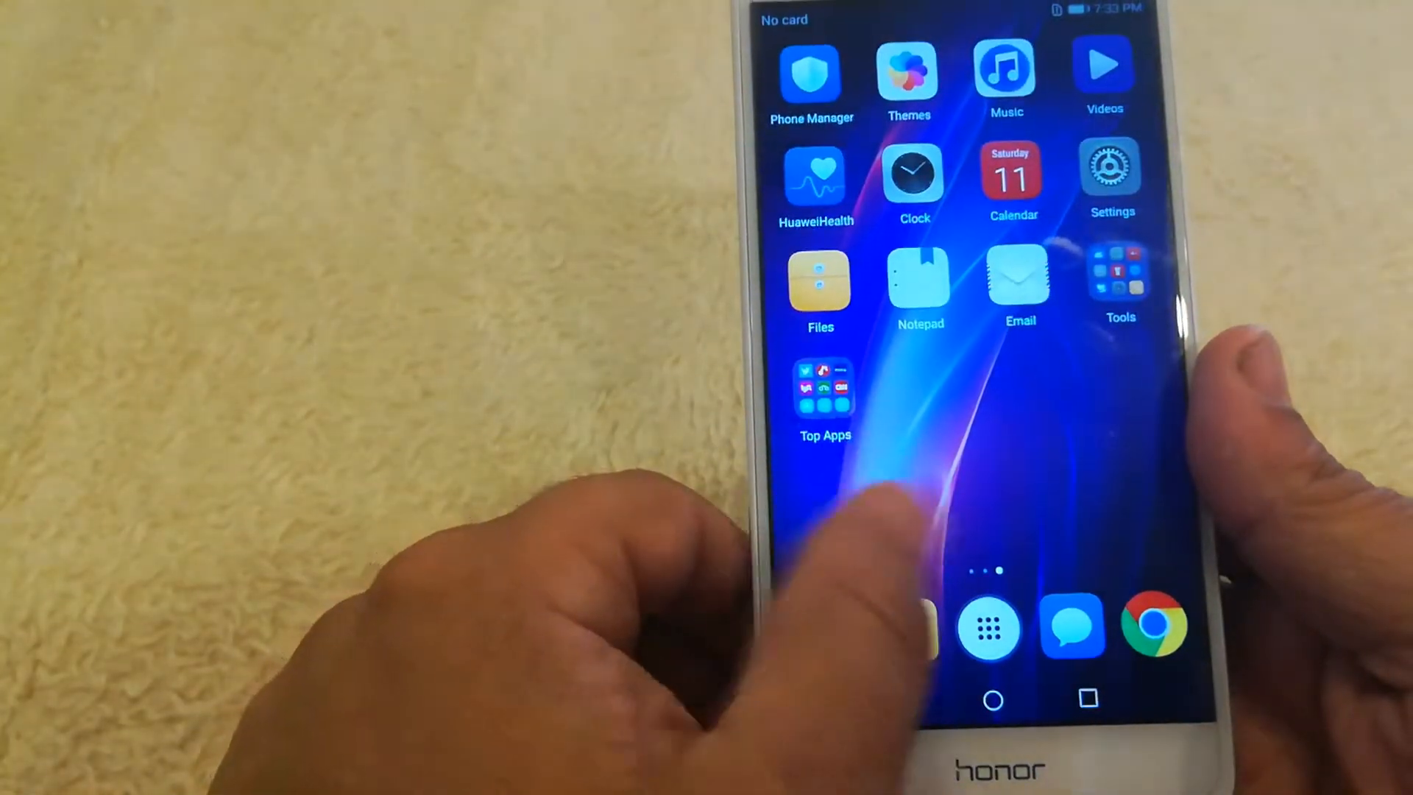
scroll(right, 3)
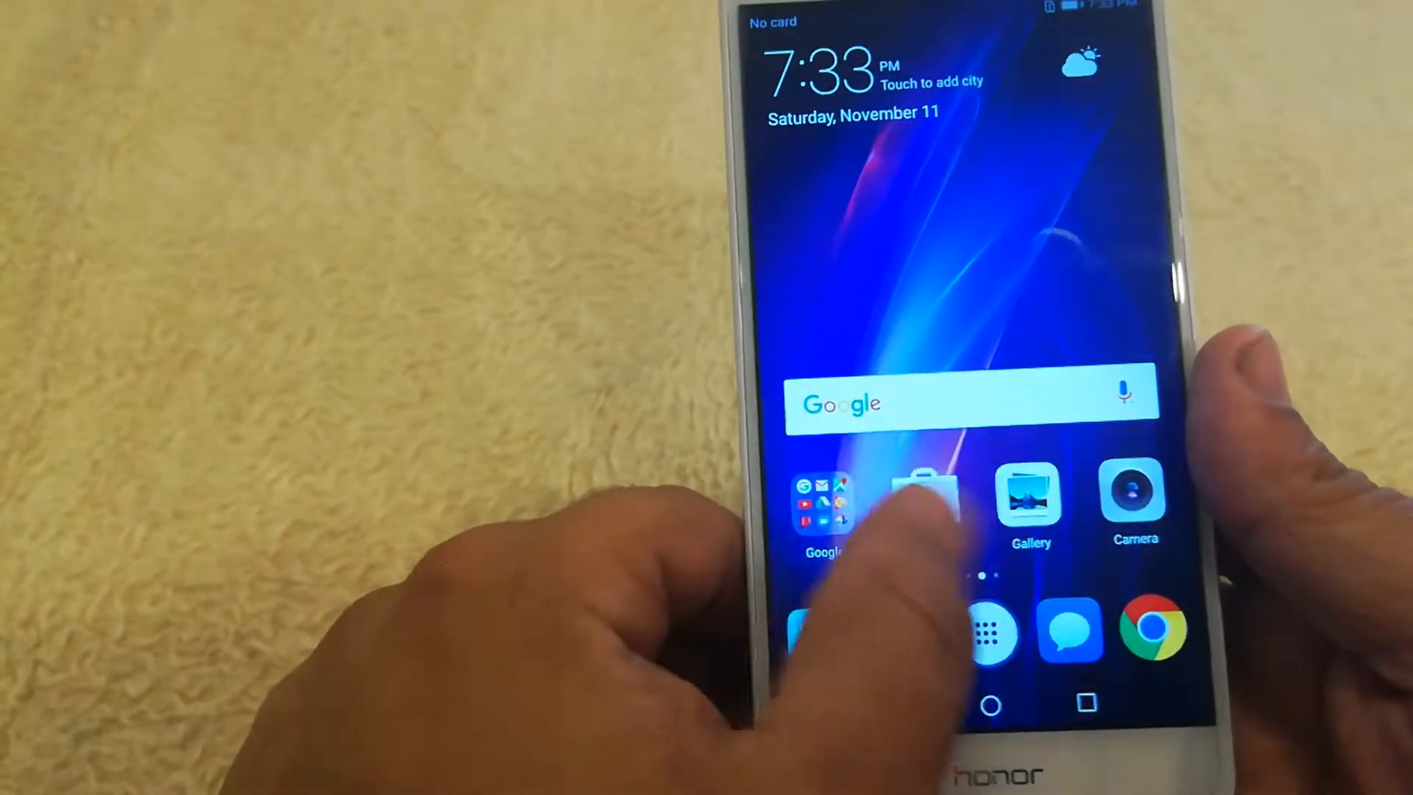
scroll(left, 3)
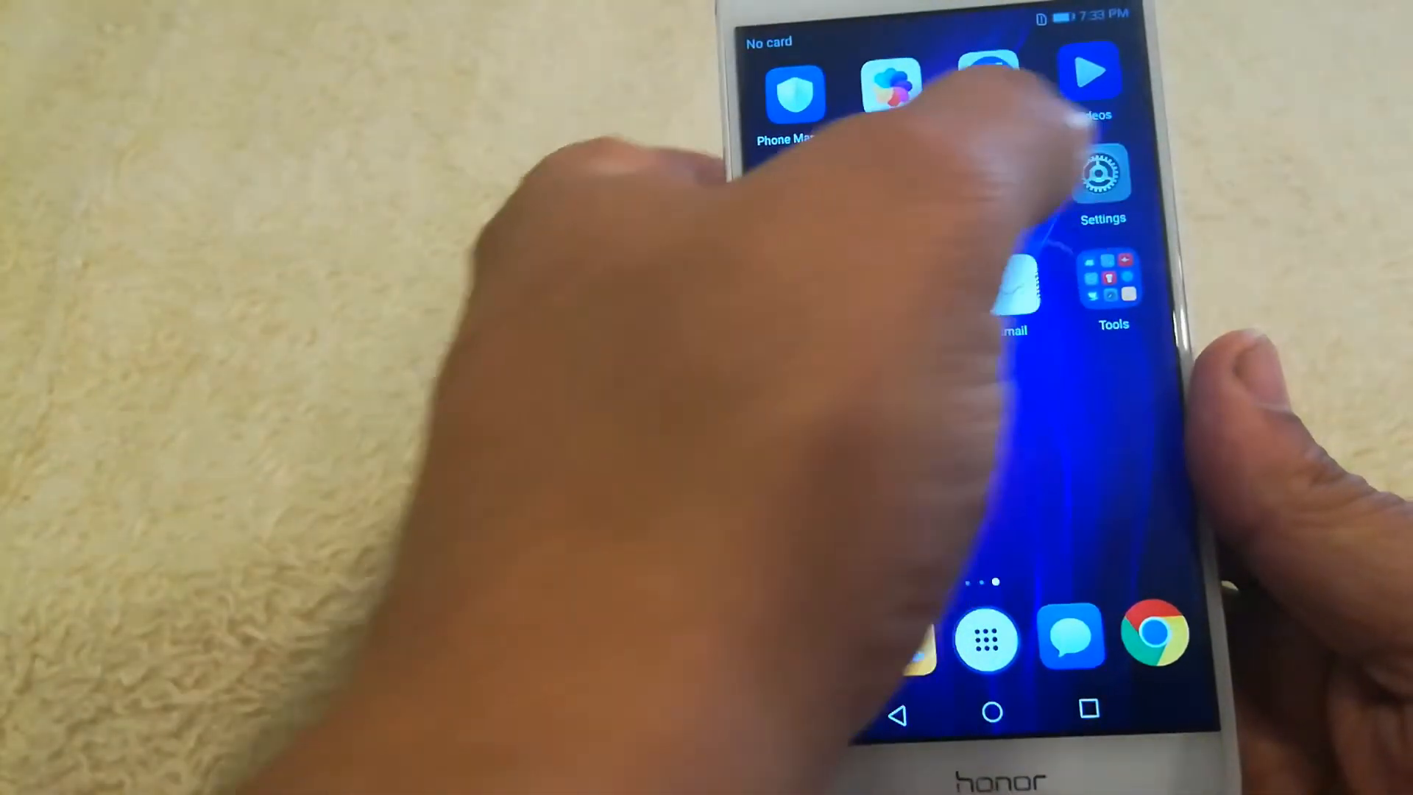
click(1103, 172)
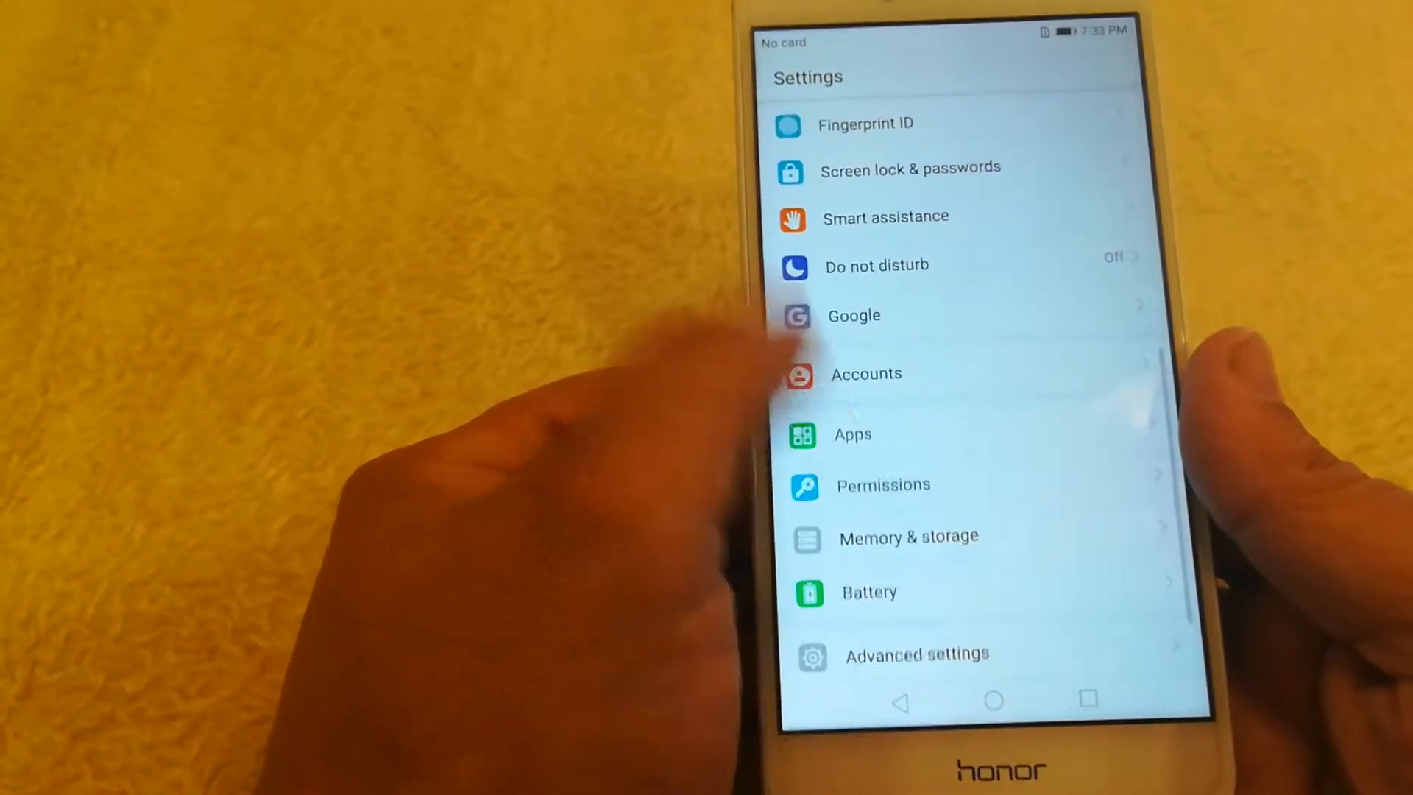
scroll(down, 3)
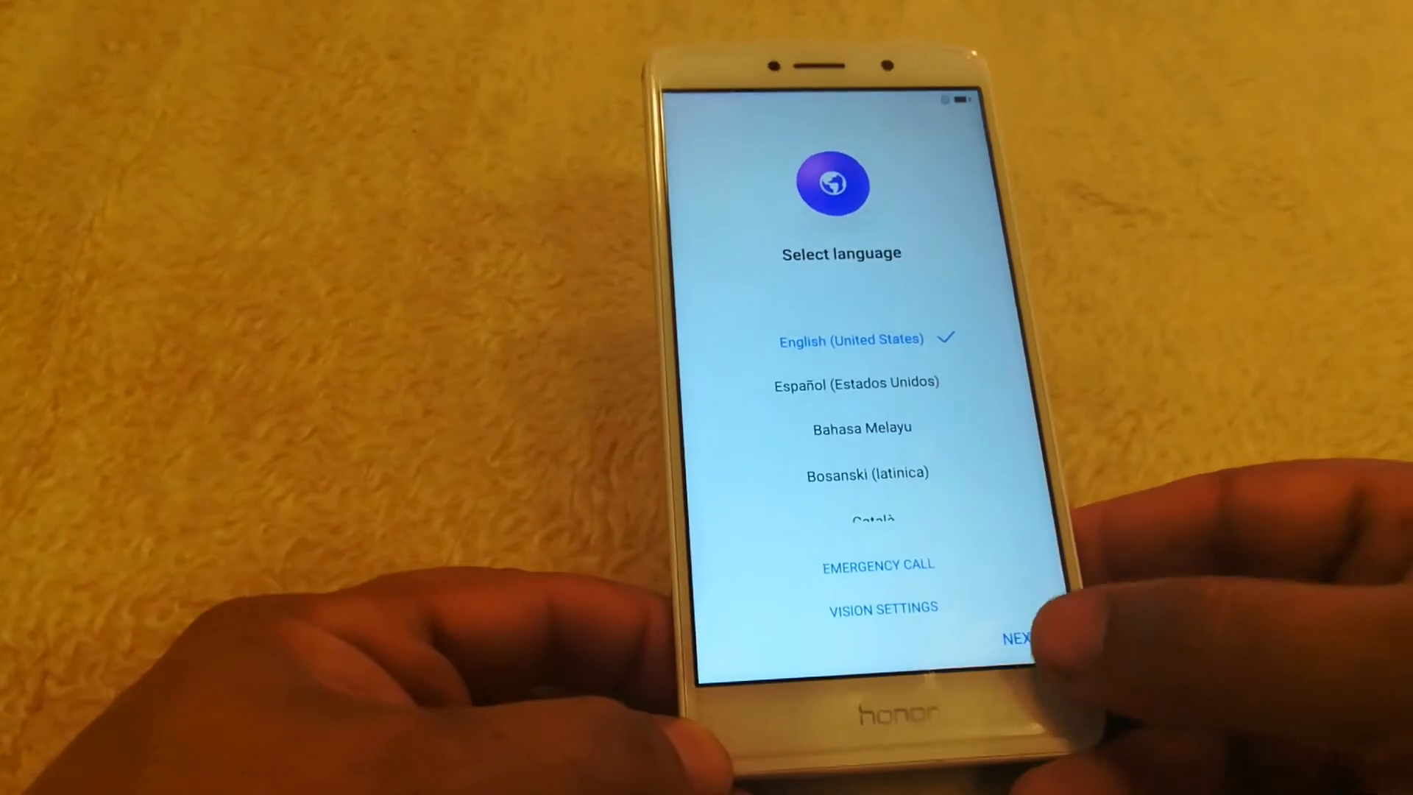
Keep English (United States), skip SIM insertion, agree to the EULA and all service permissions
click(1016, 638)
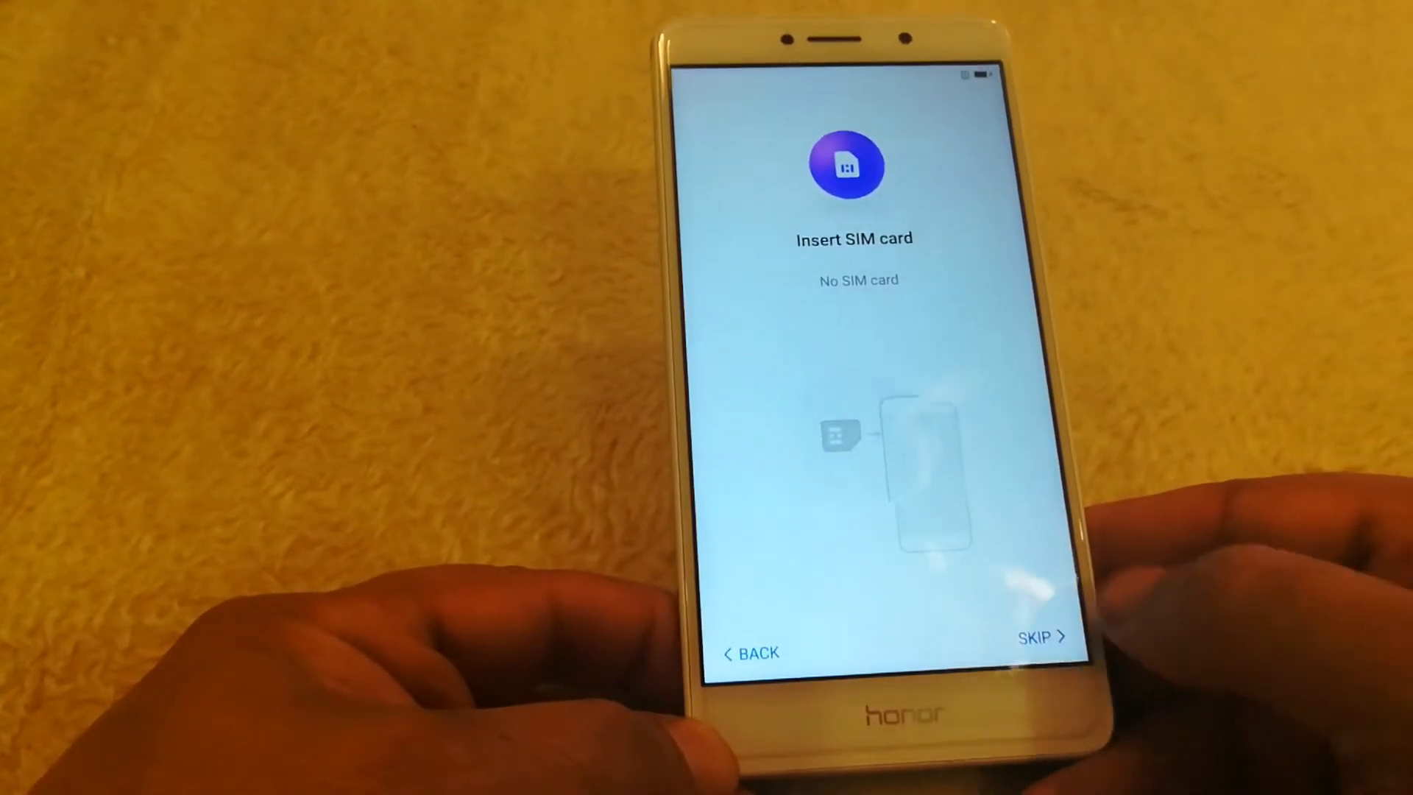
click(1040, 637)
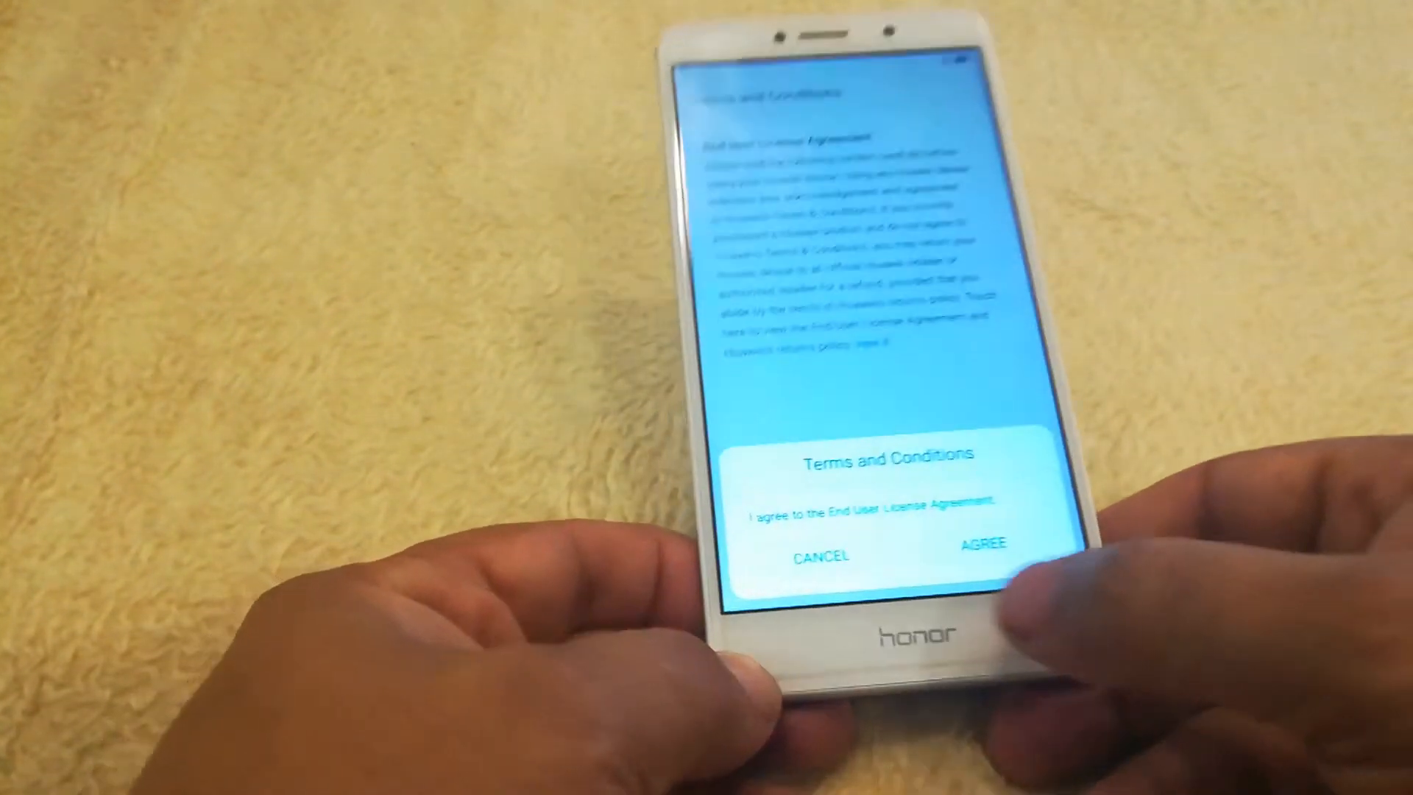
click(979, 544)
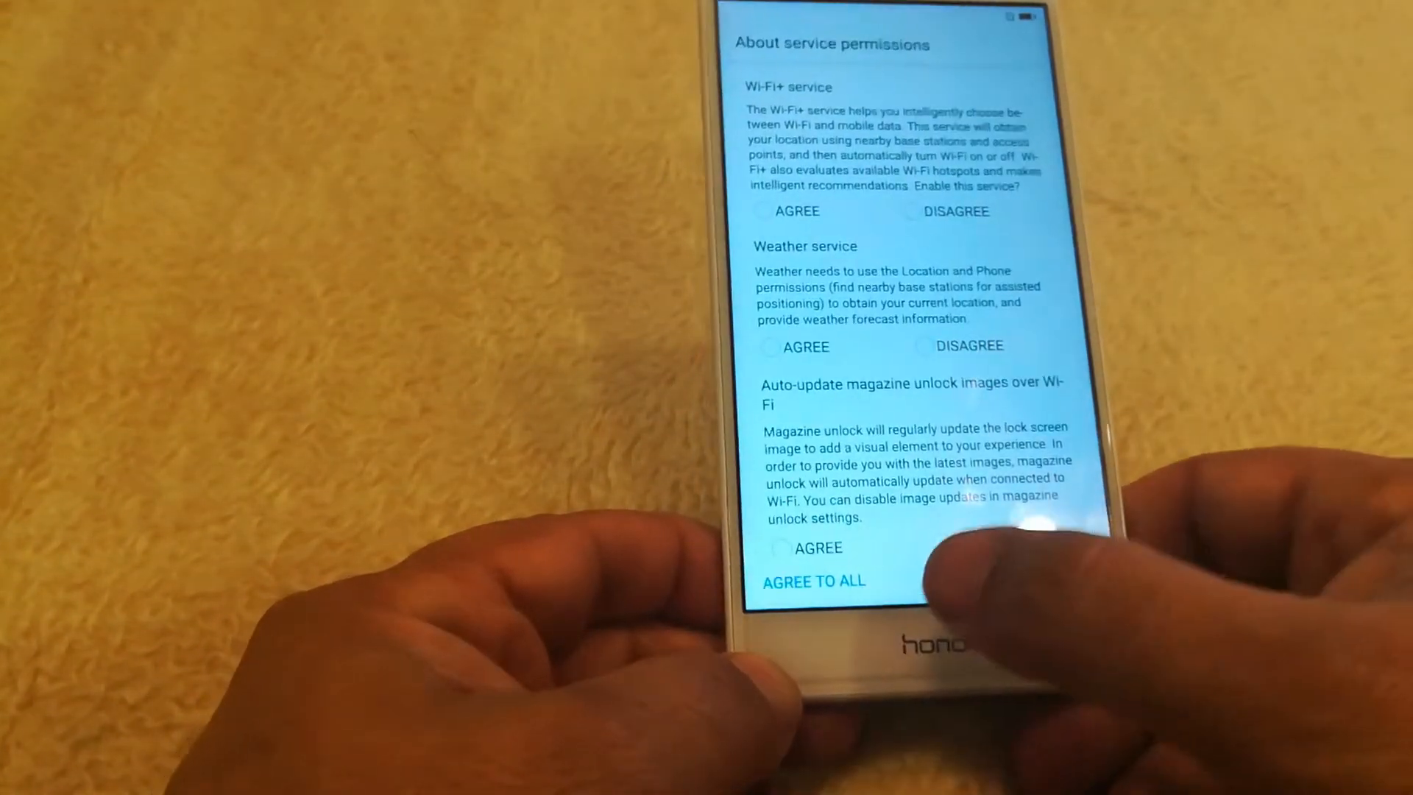
click(814, 580)
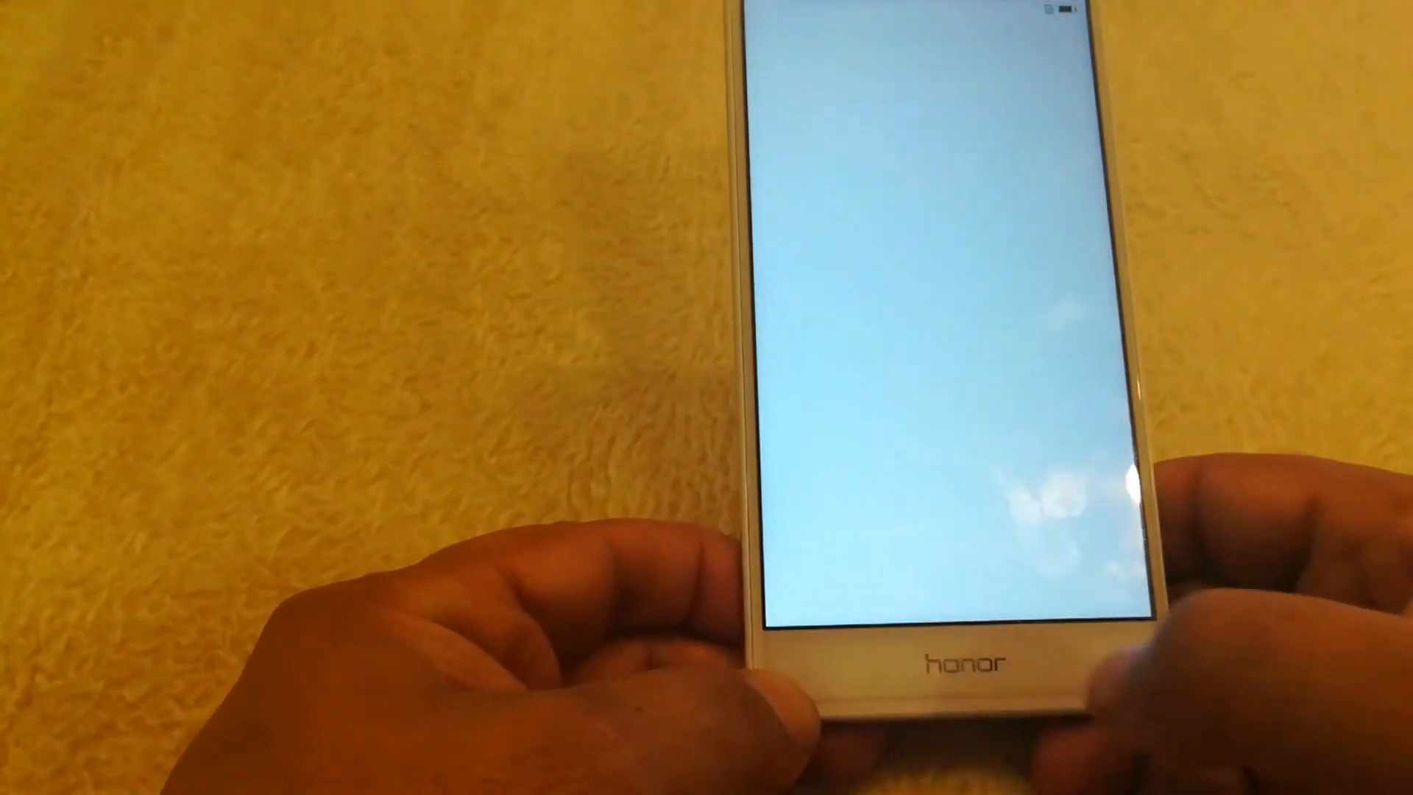